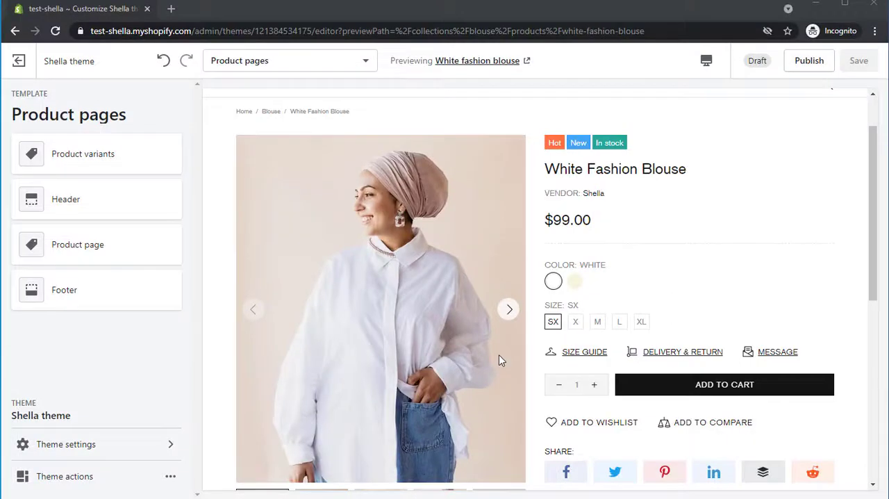
pyautogui.moveTo(540, 256)
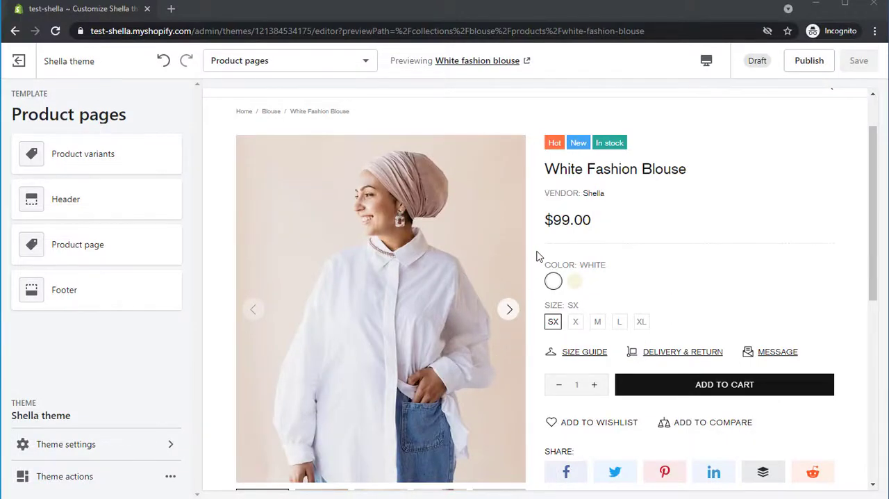
pyautogui.moveTo(576, 286)
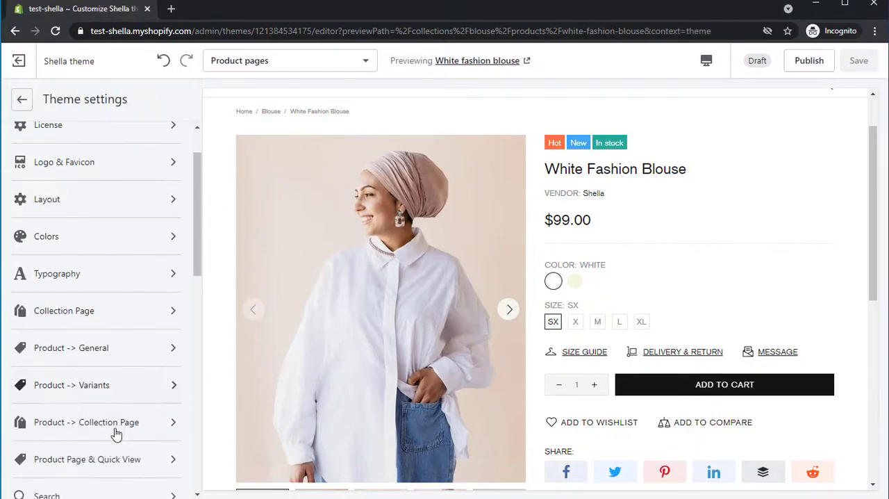
# Go into Product Page & Quick View settings and reach the Stock countdown section.
pyautogui.click(86, 458)
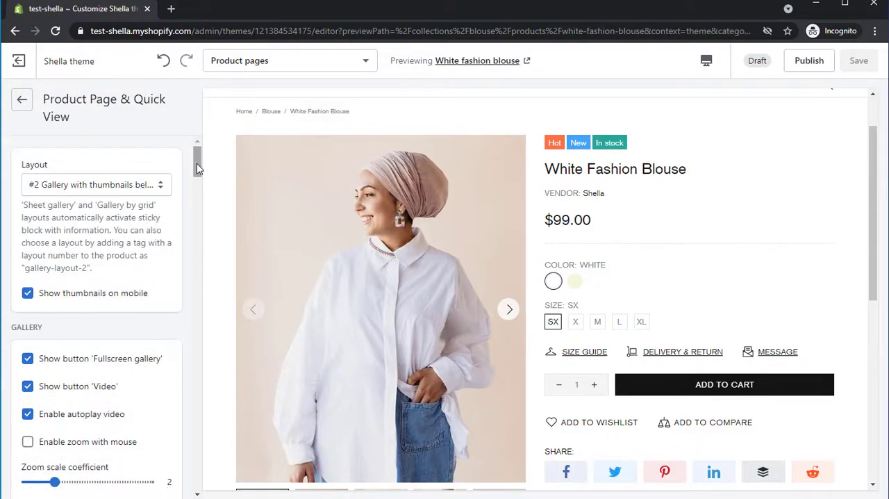
pyautogui.scroll(-3)
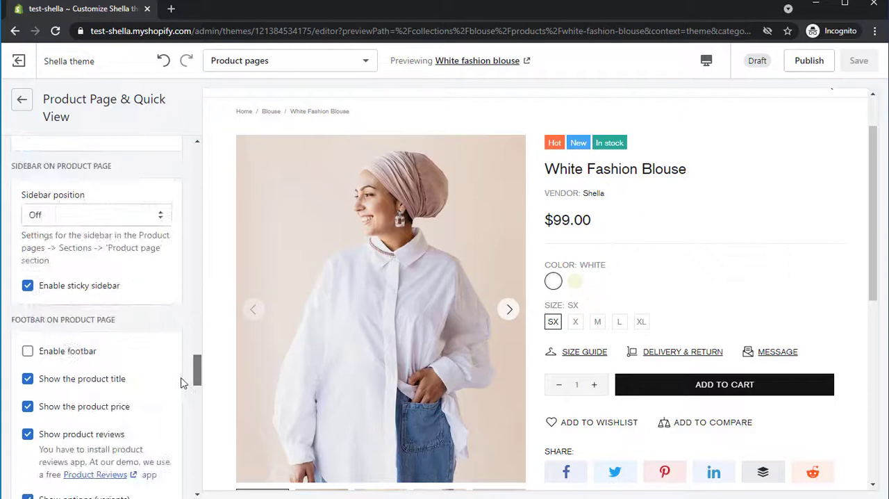
pyautogui.scroll(-3)
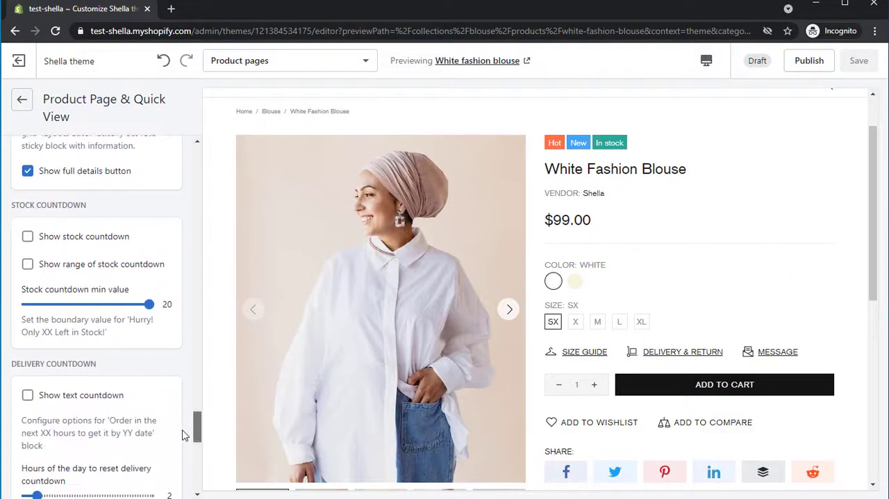
pyautogui.scroll(-3)
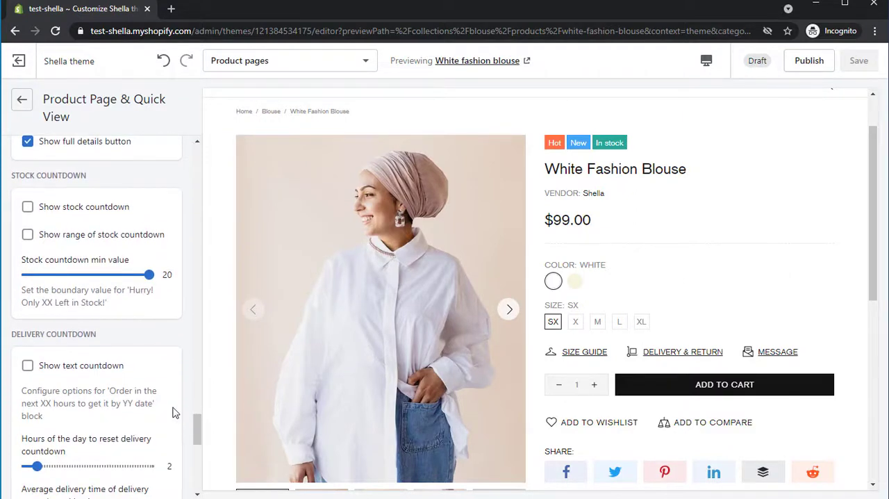
# Enable the stock countdown and its range bar, lowering the minimum value from 20 to 15.
pyautogui.click(28, 205)
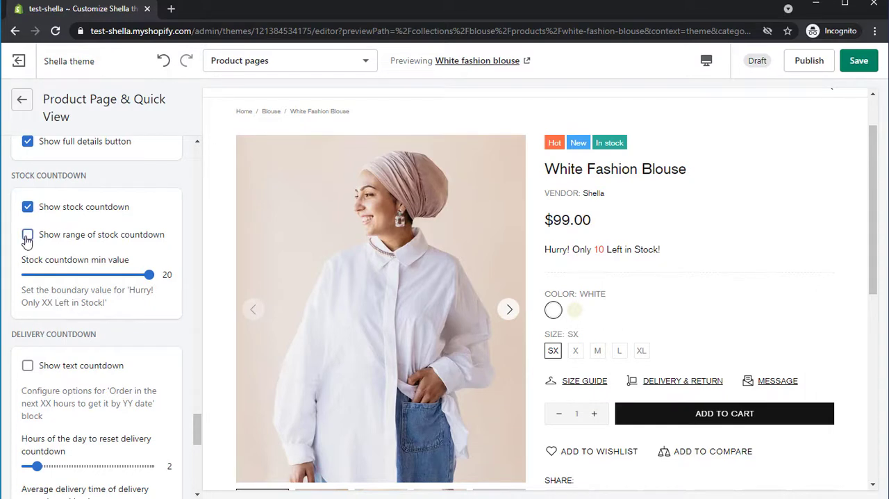
pyautogui.click(28, 233)
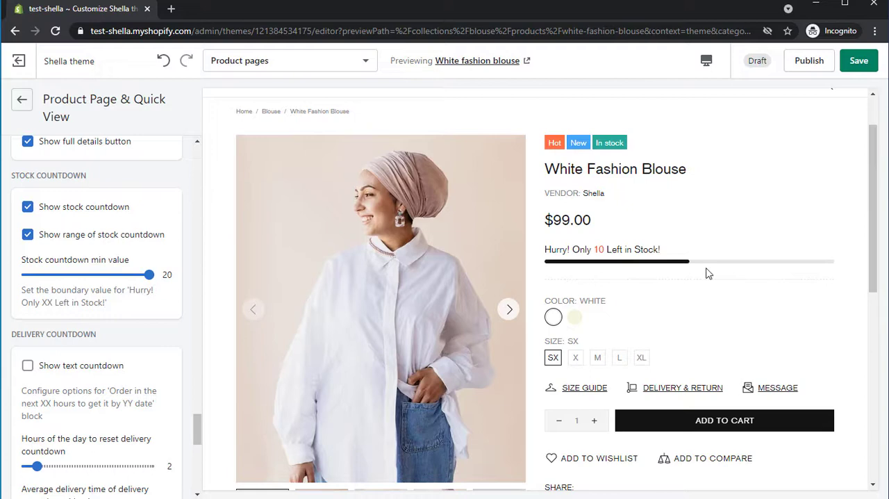
pyautogui.click(148, 275)
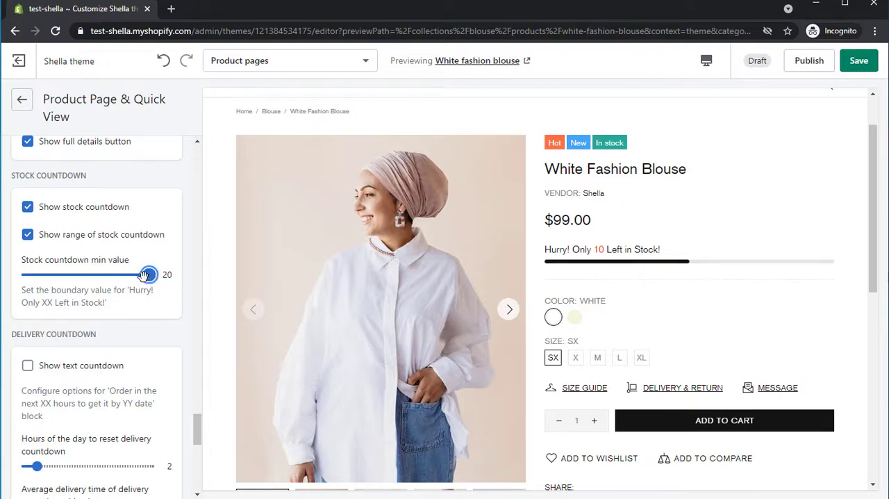
pyautogui.moveTo(148, 275); pyautogui.dragTo(117, 275)
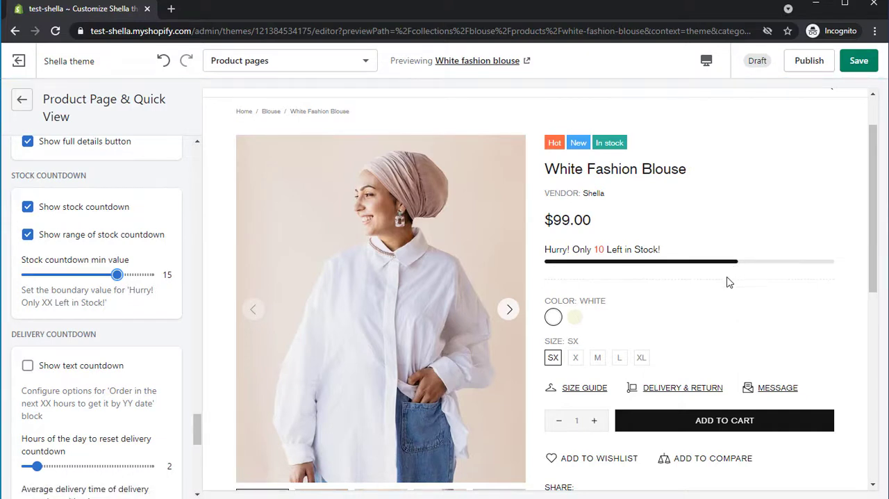
# Enable the delivery text countdown with the reset hour set to 23.
pyautogui.scroll(-3)
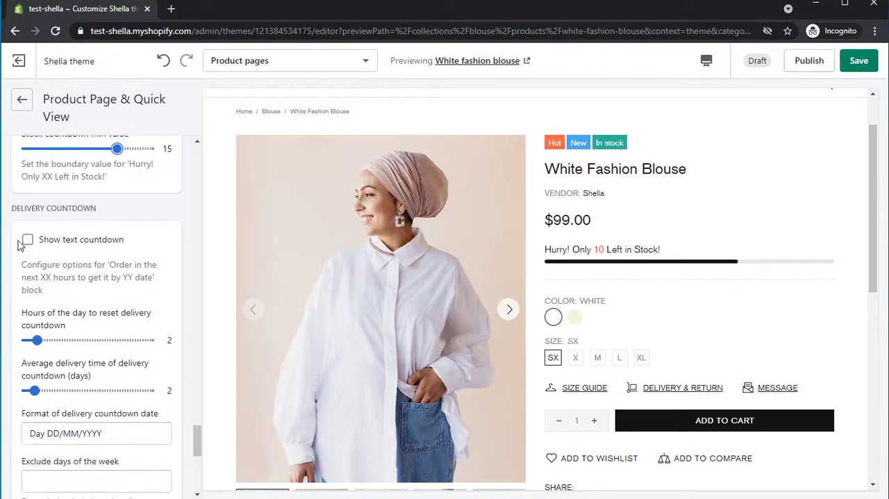
pyautogui.click(27, 239)
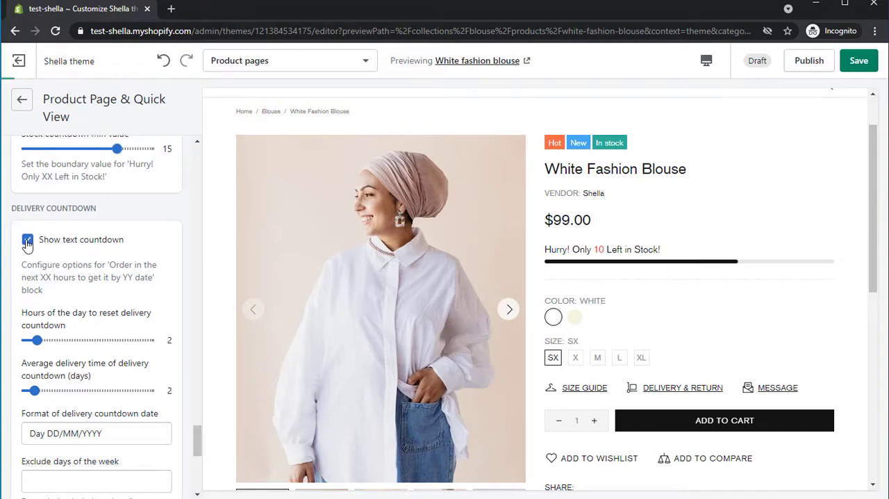
pyautogui.click(28, 239)
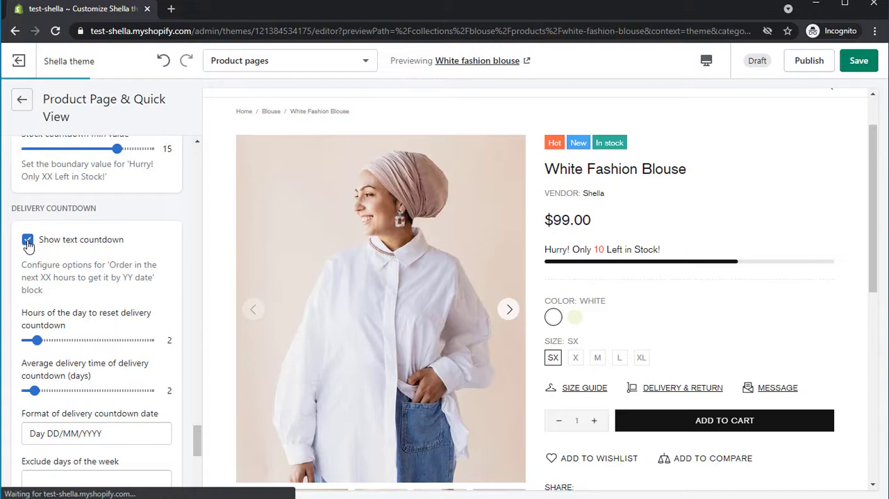
pyautogui.click(27, 239)
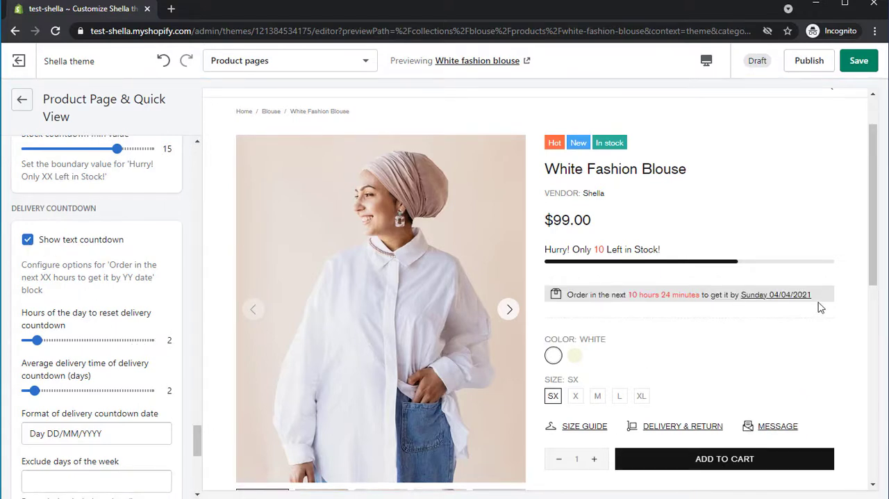
pyautogui.moveTo(34, 341); pyautogui.dragTo(150, 340)
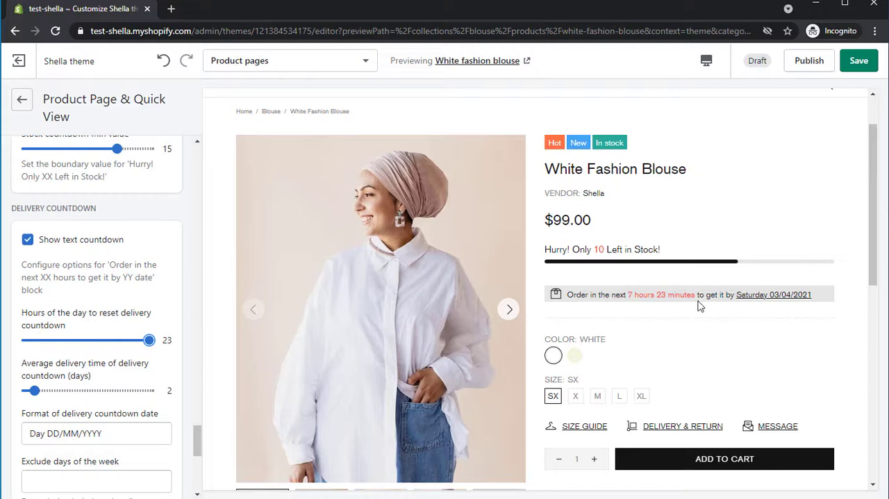
pyautogui.scroll(-3)
pyautogui.write('Saturday, Sunday')
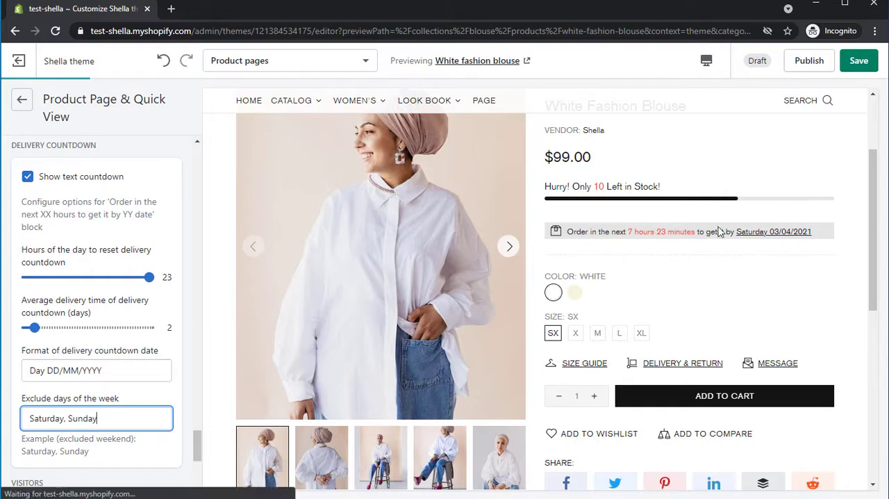
pyautogui.moveTo(813, 242)
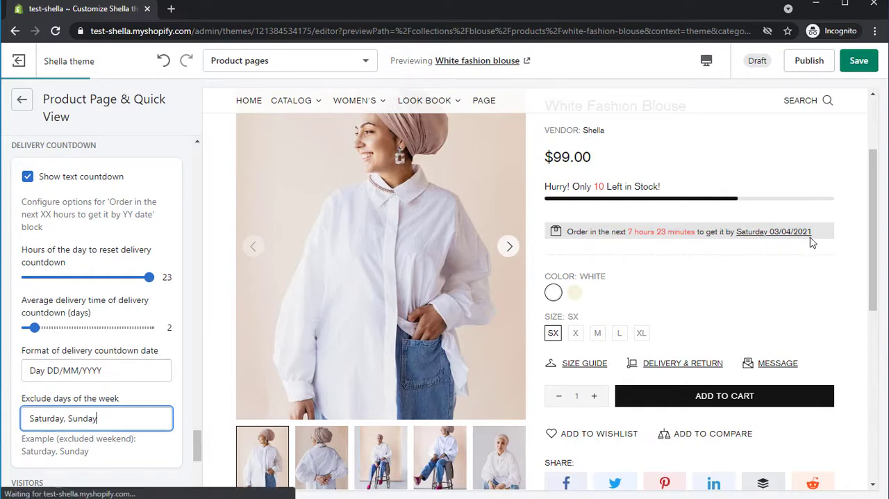
pyautogui.moveTo(811, 242)
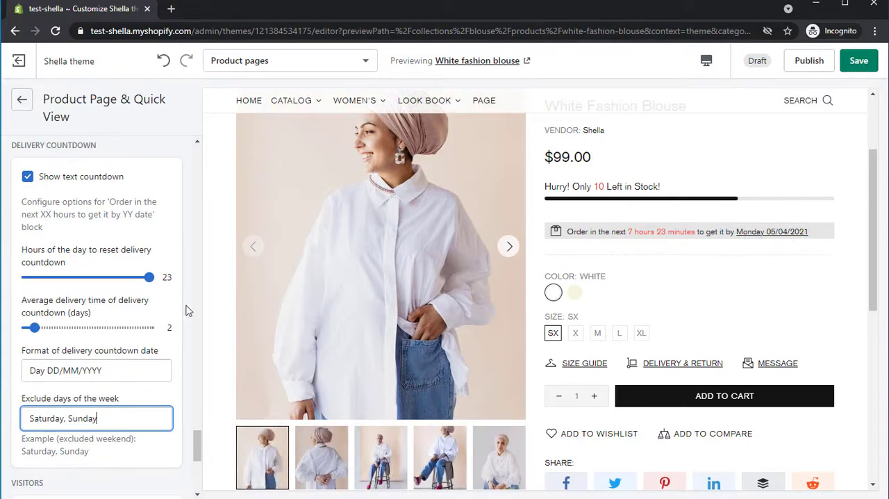
# Enable real-time visitors with a visitor count range of 10 to 40.
pyautogui.scroll(-3)
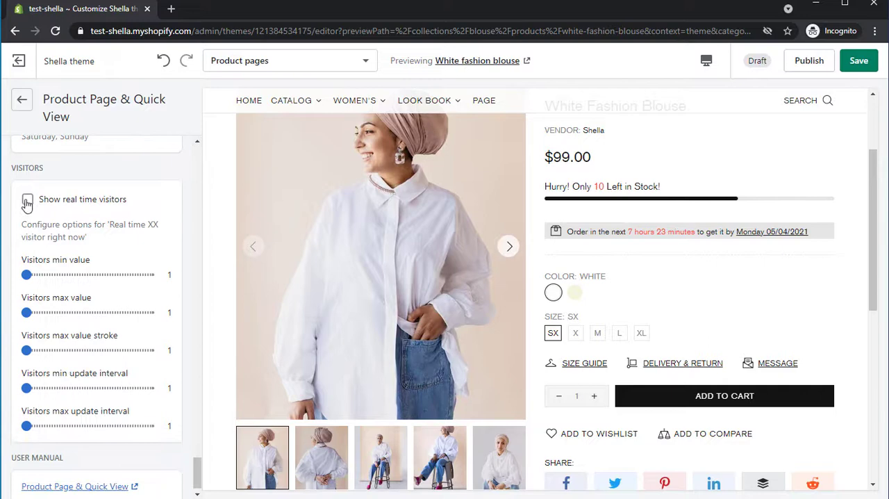
pyautogui.click(28, 200)
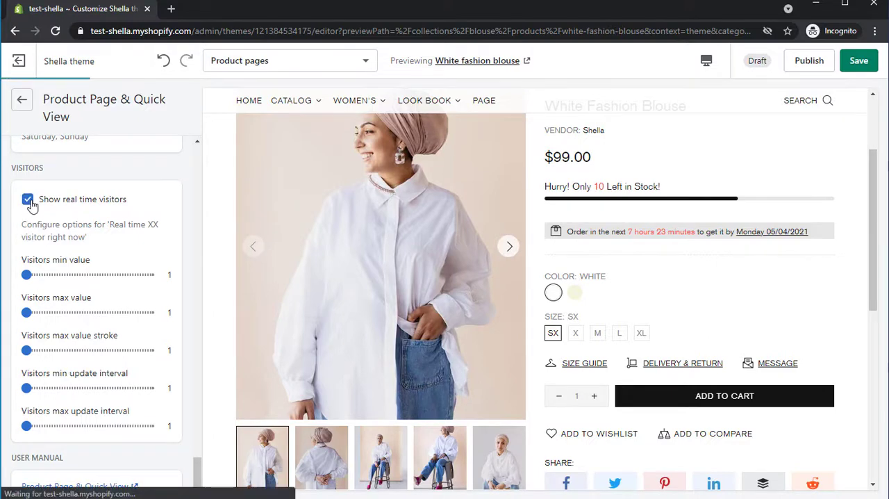
pyautogui.click(28, 199)
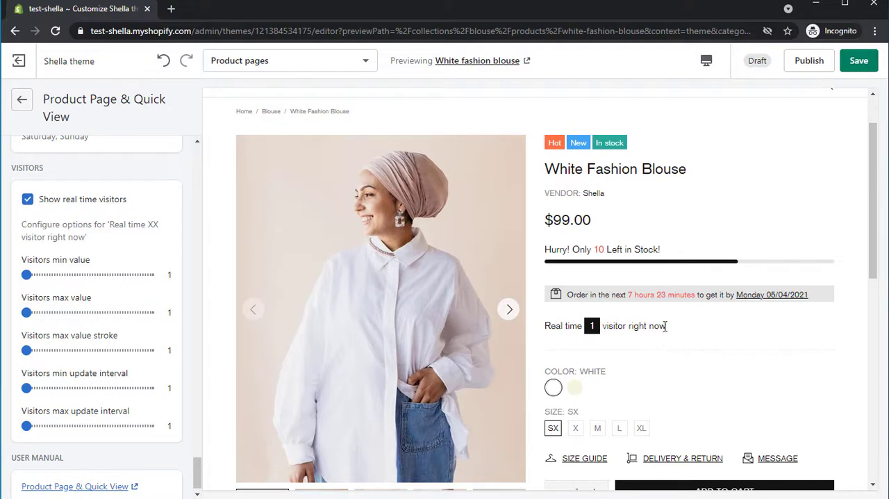
pyautogui.moveTo(631, 348)
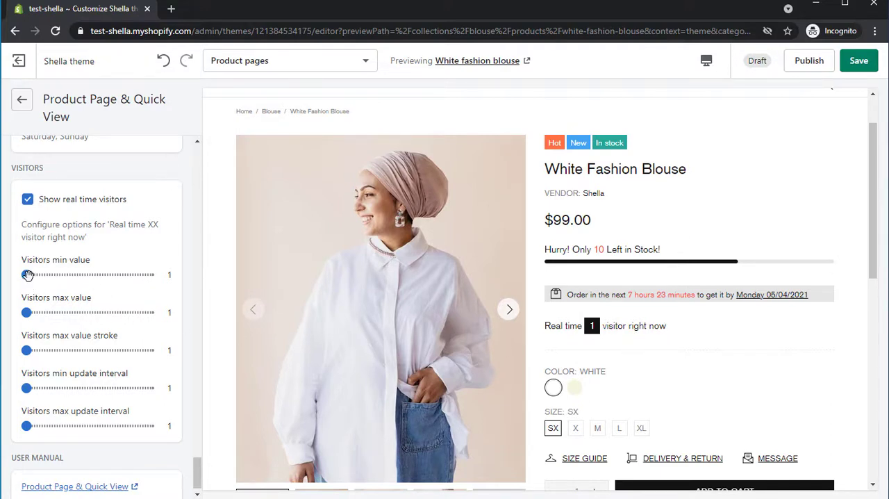
pyautogui.moveTo(26, 273); pyautogui.dragTo(48, 273)
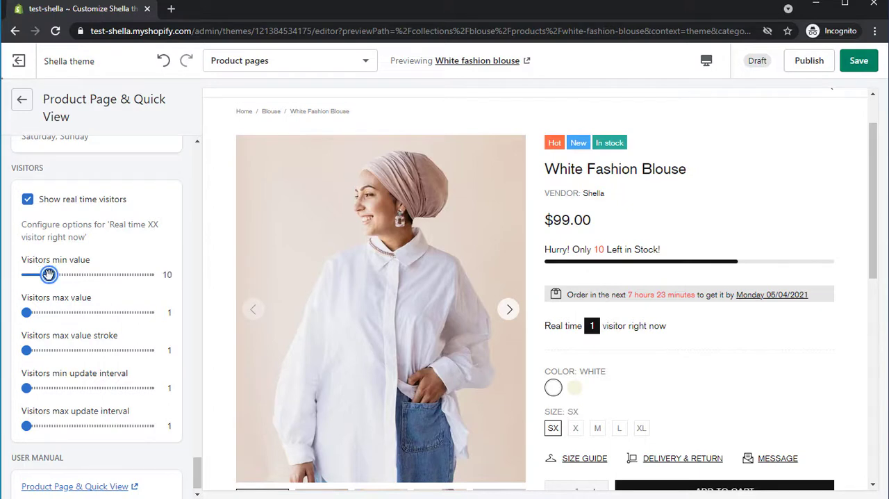
pyautogui.moveTo(25, 311); pyautogui.dragTo(122, 311)
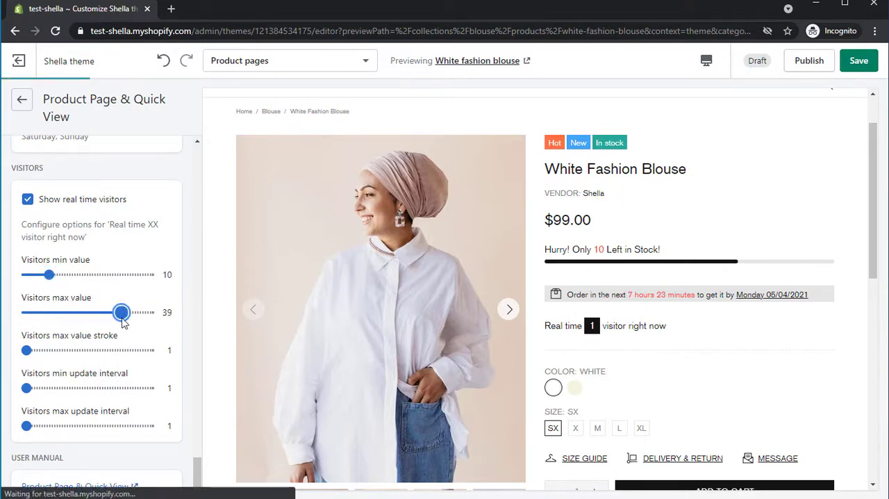
pyautogui.moveTo(122, 313); pyautogui.dragTo(124, 313)
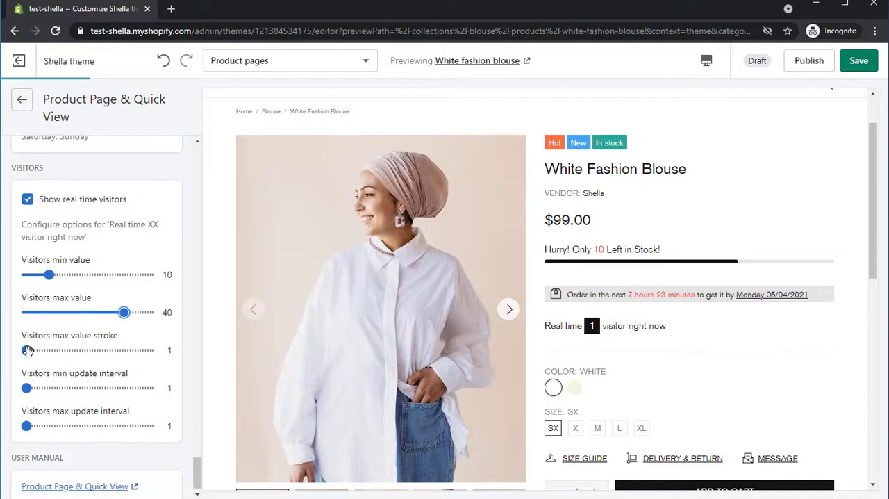
# Set the visitor count stroke to 5 and update interval to 3–6 seconds.
pyautogui.moveTo(28, 350); pyautogui.dragTo(51, 350)
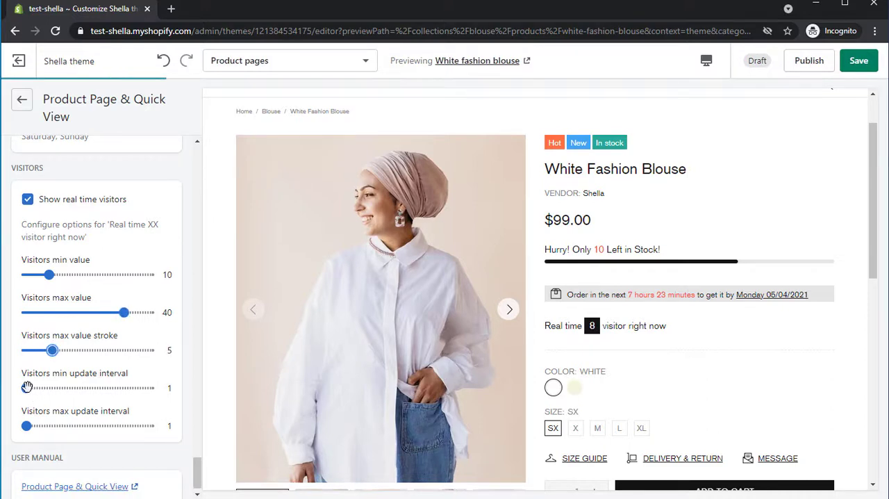
pyautogui.moveTo(26, 388); pyautogui.dragTo(53, 387)
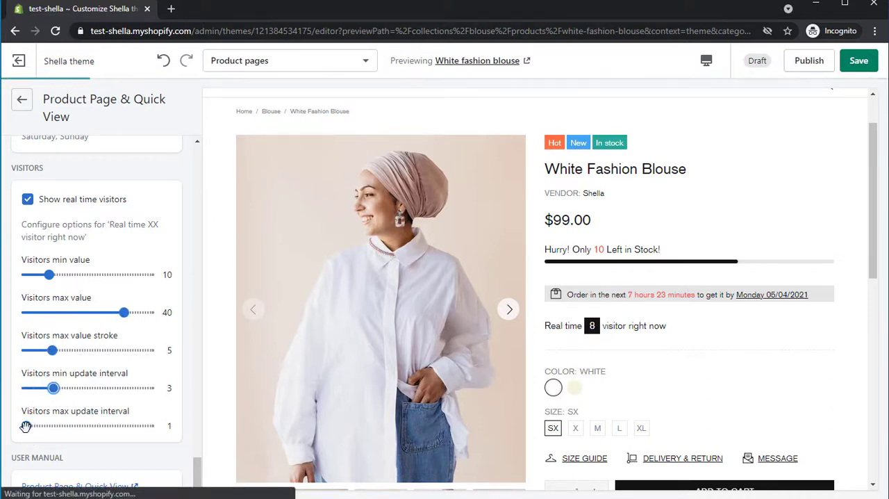
pyautogui.moveTo(27, 425); pyautogui.dragTo(80, 425)
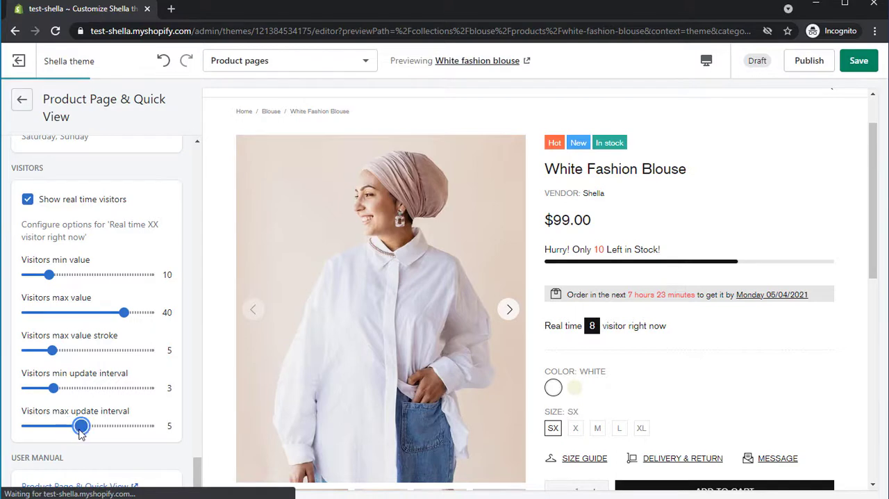
pyautogui.moveTo(80, 425); pyautogui.dragTo(89, 425)
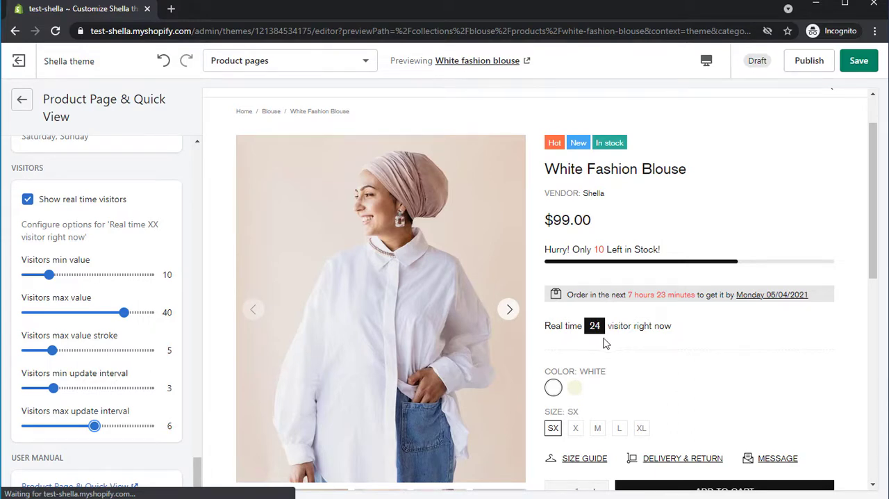
# Return to Theme settings and choose Edit languages from Theme actions.
pyautogui.click(23, 100)
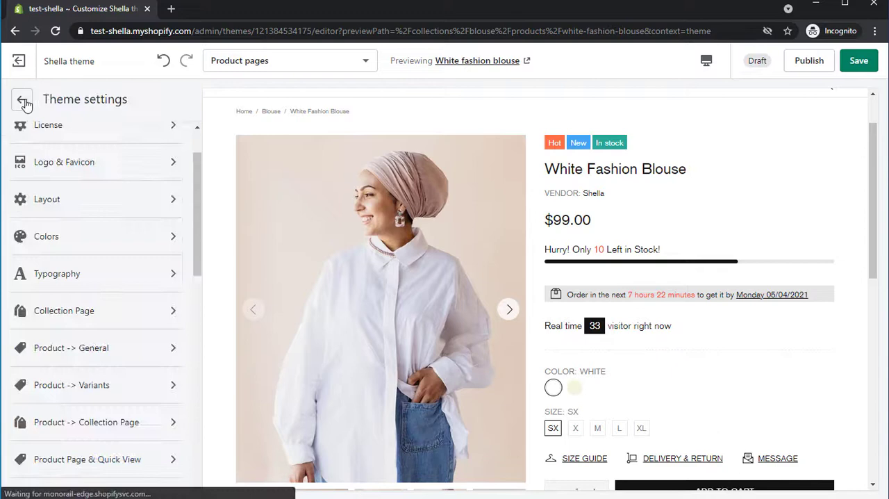
pyautogui.click(22, 100)
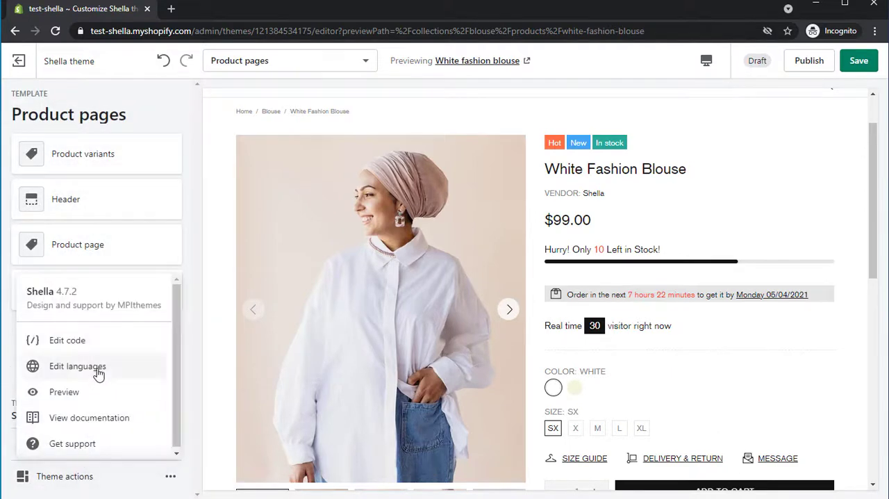
pyautogui.click(77, 367)
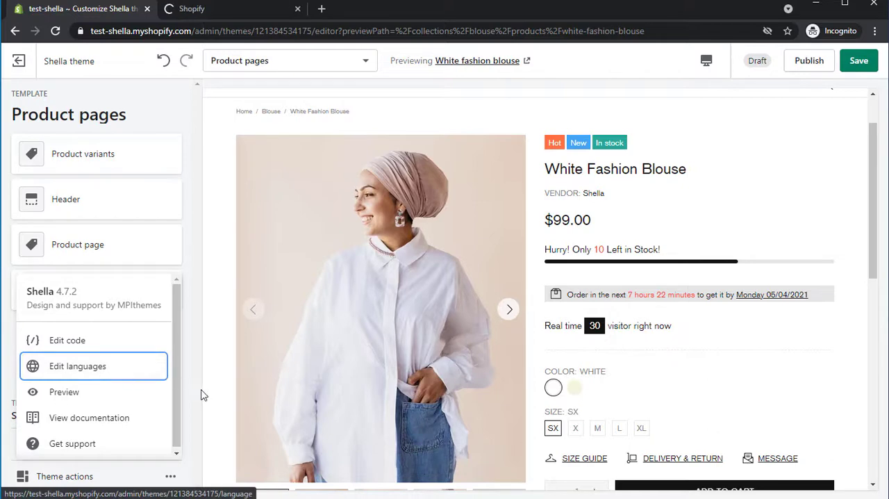
# In the language editor, show the Products translations down to the stock countdown, text countdown and visitors html entries.
pyautogui.click(77, 366)
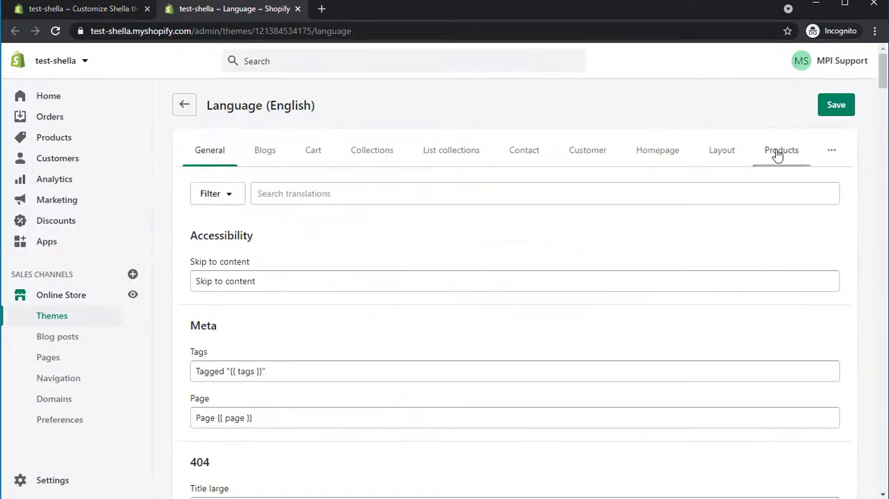
pyautogui.click(781, 150)
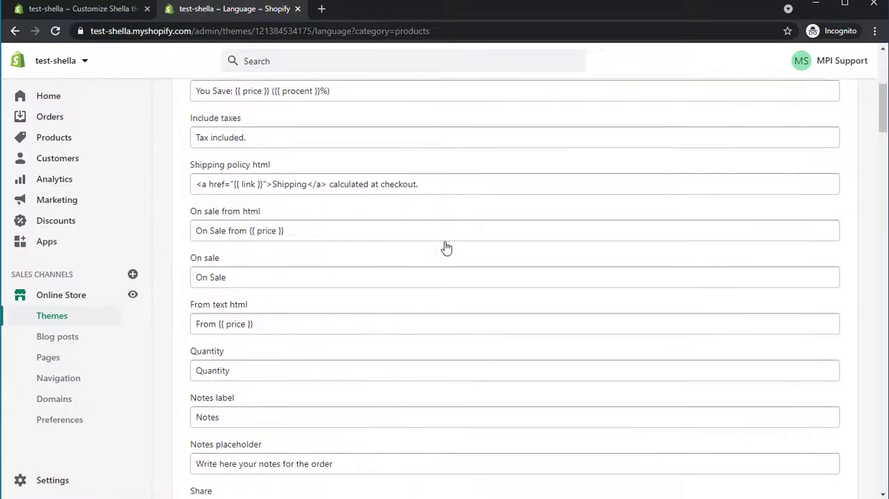
pyautogui.scroll(-3)
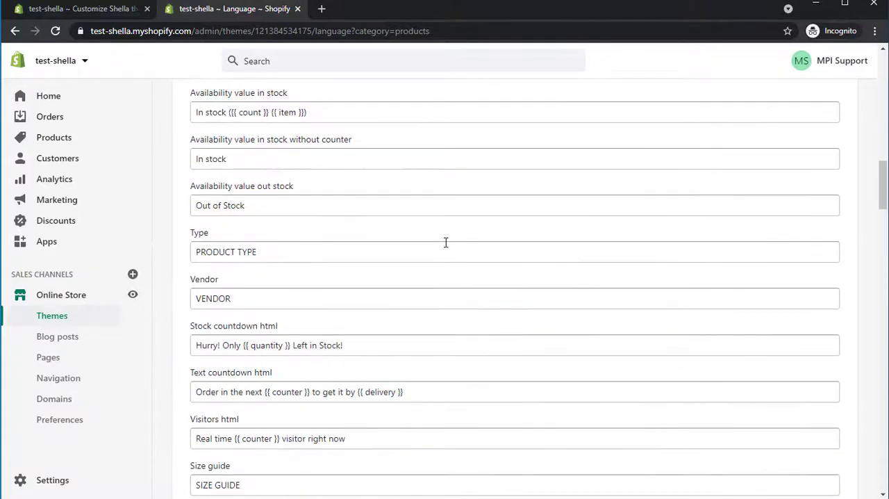
pyautogui.scroll(-3)
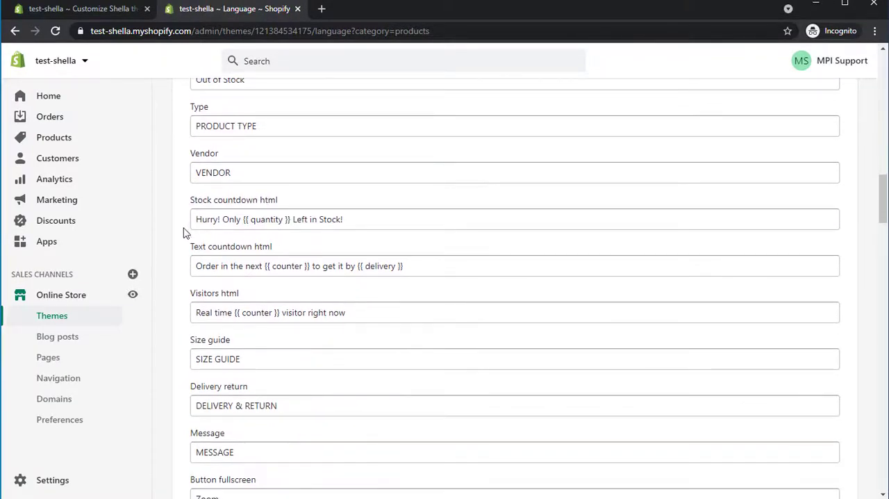